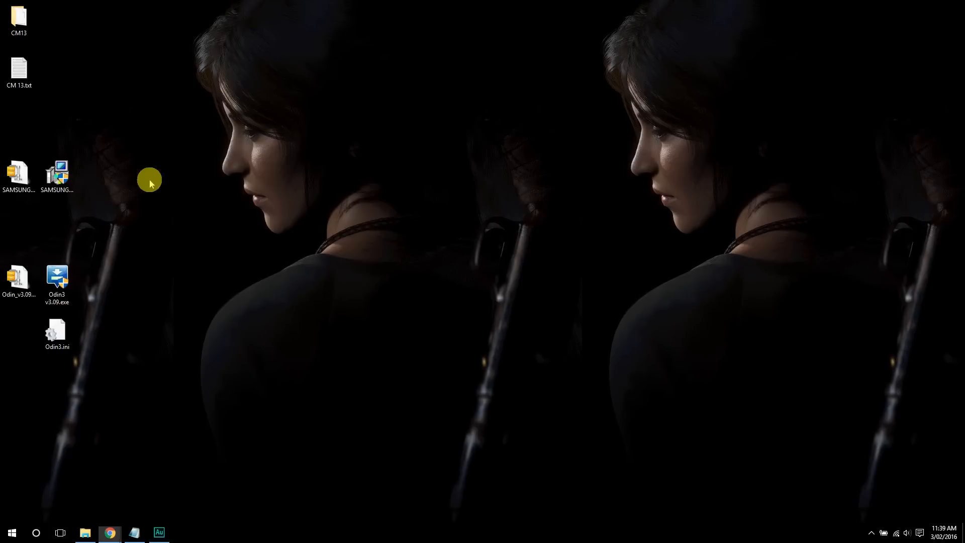
mouse_move(108, 533)
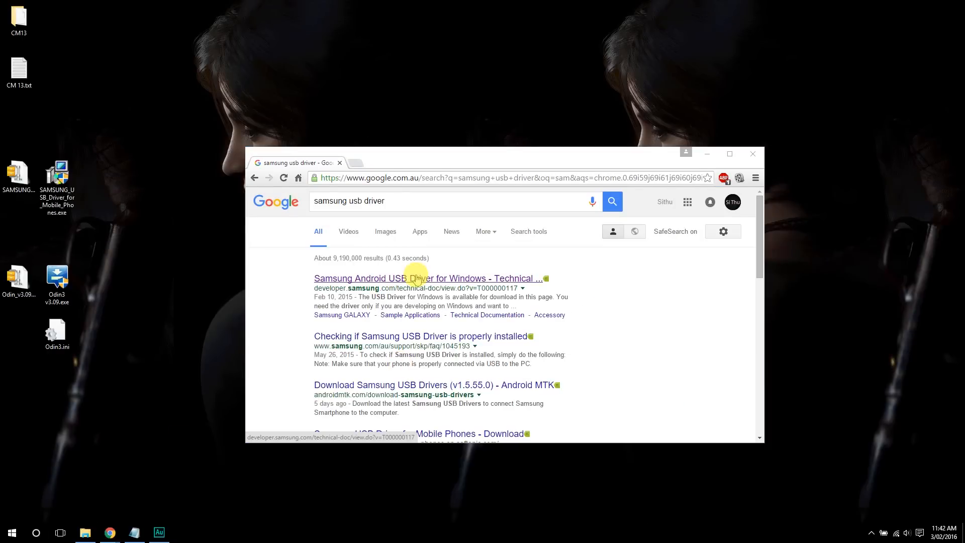
- Open the Samsung Android USB Driver for Windows page on developer.samsung.com from the search results
click(428, 279)
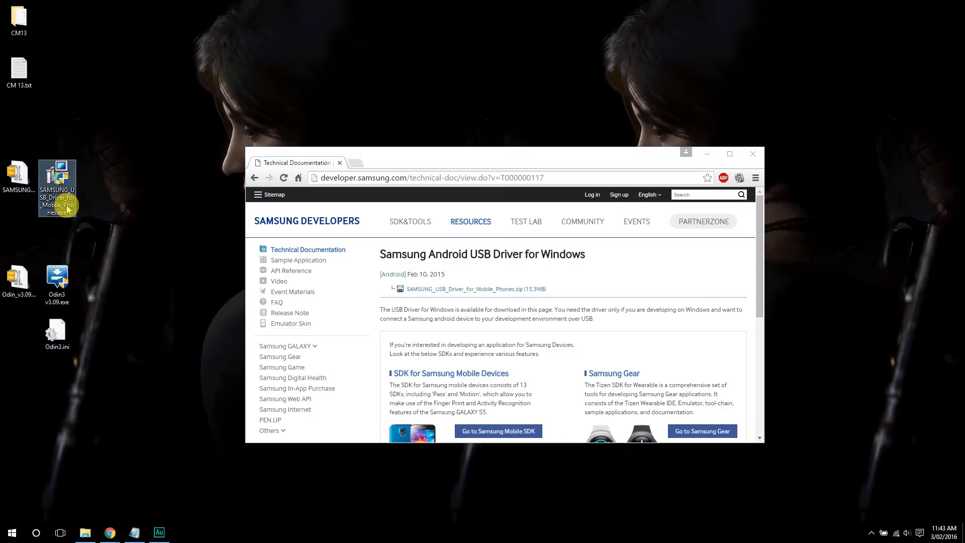
mouse_move(177, 220)
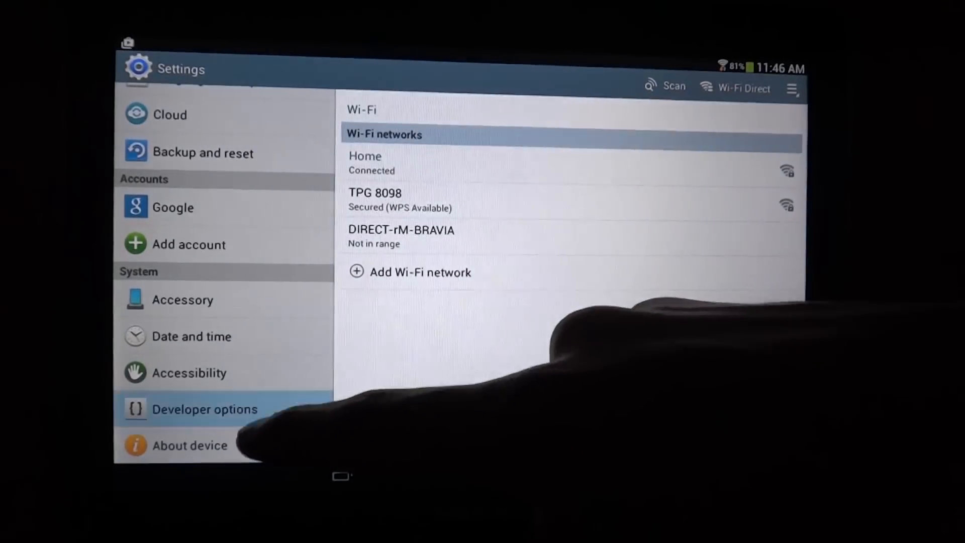
- Check Developer options, then tap Build number under About device to confirm developer mode is unlocked
click(205, 409)
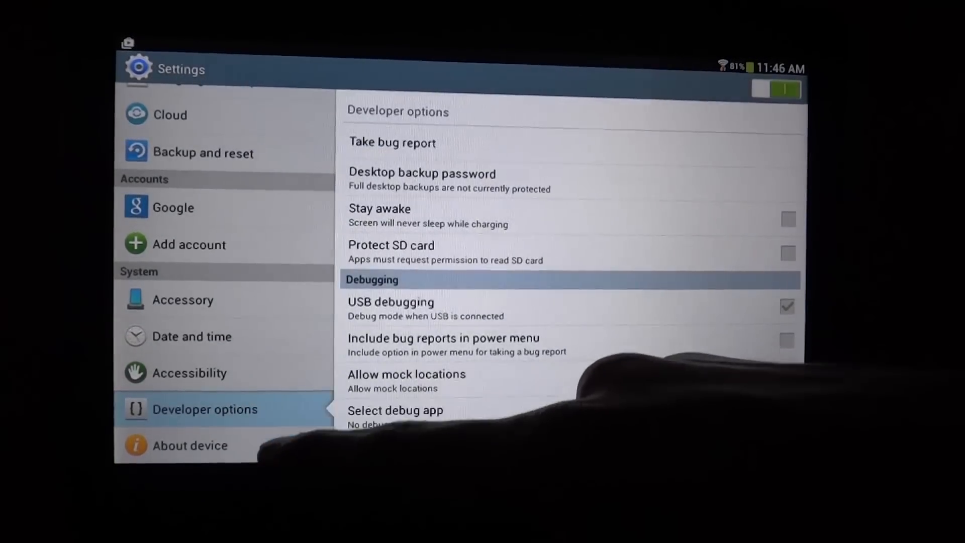
click(191, 445)
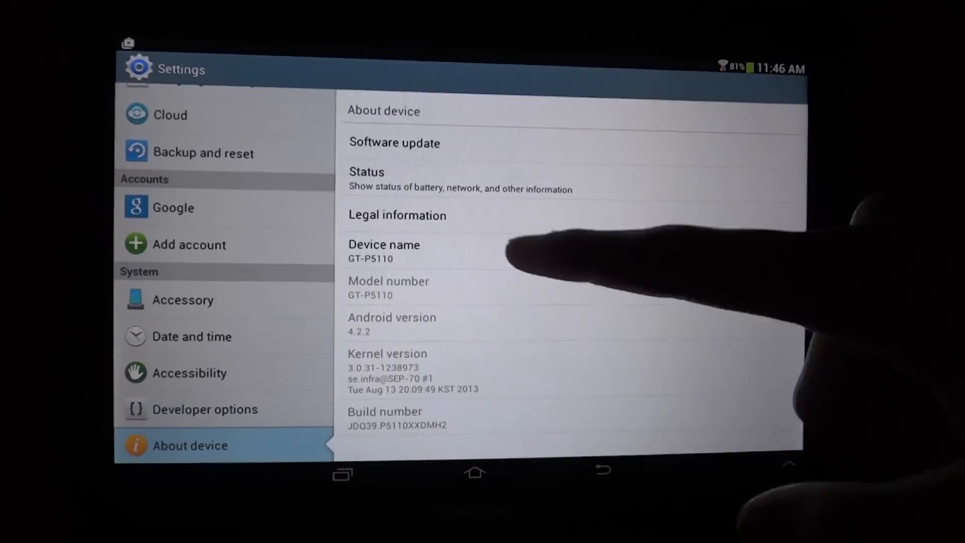
click(385, 418)
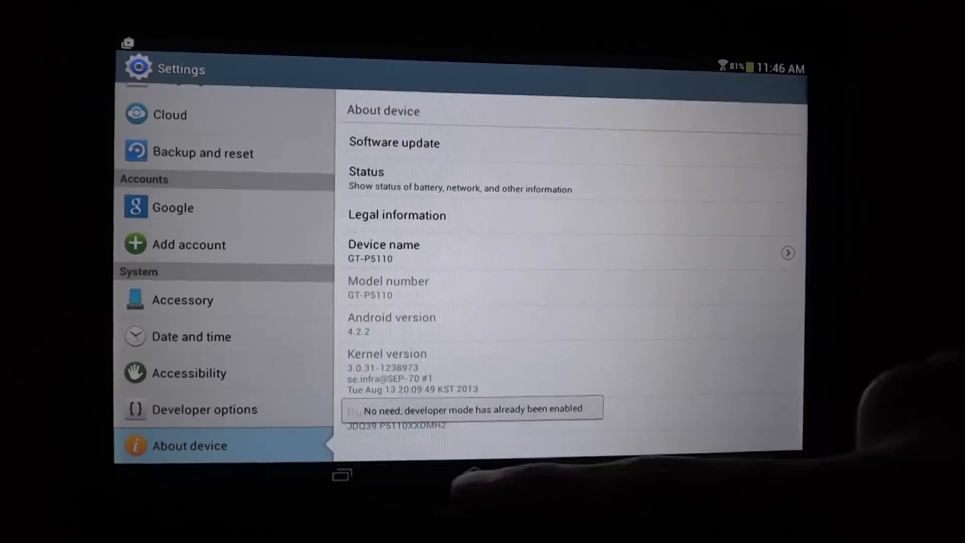
click(205, 409)
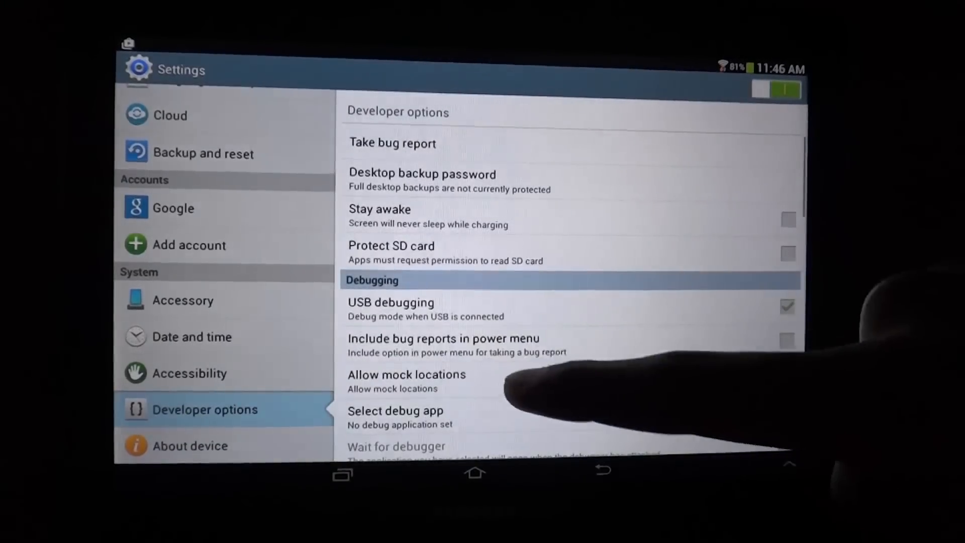
- Confirm USB debugging is on in Developer options and return to the home screen
scroll(down, 3)
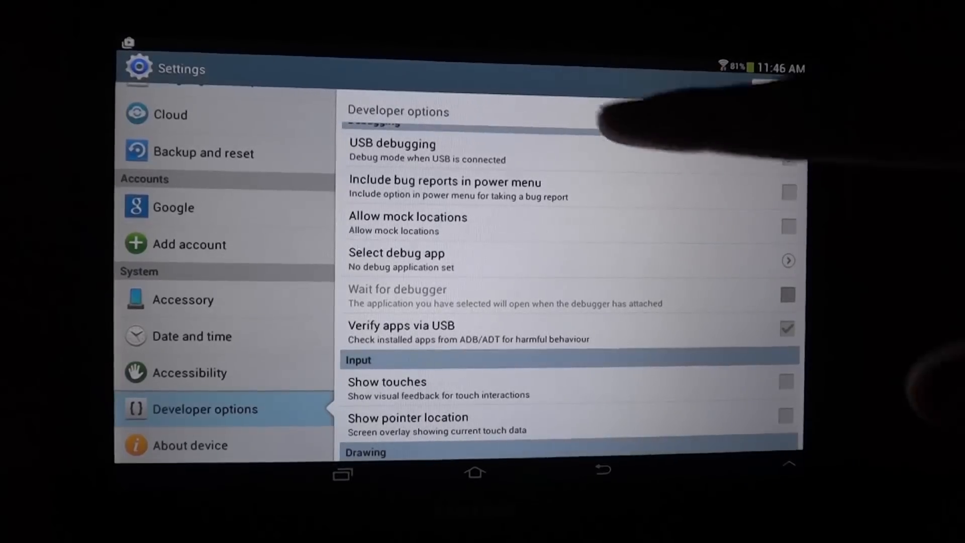
click(788, 158)
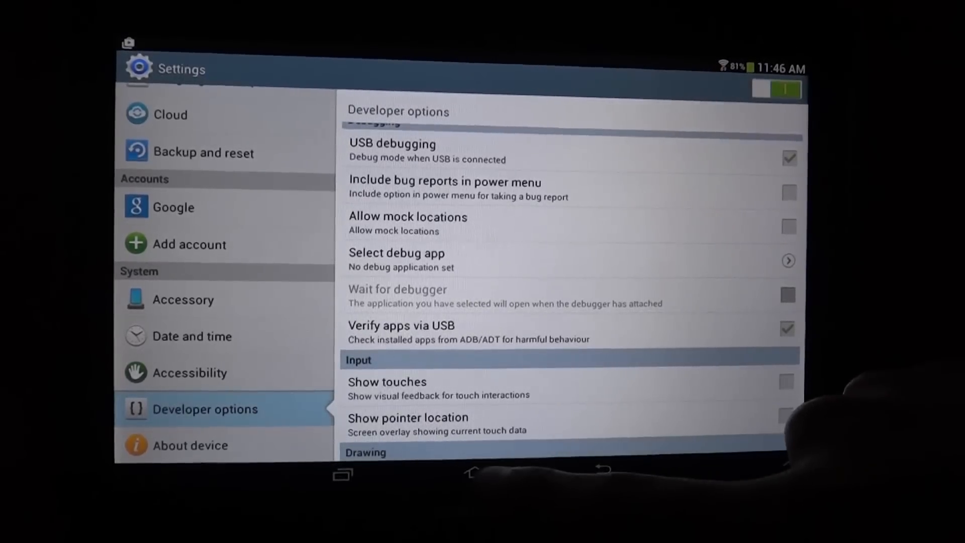
click(475, 472)
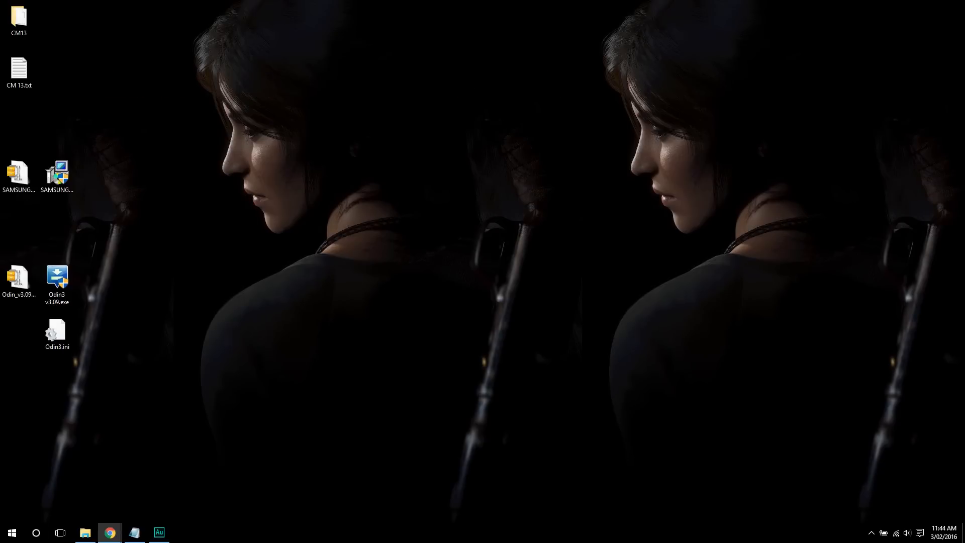
double_click(19, 68)
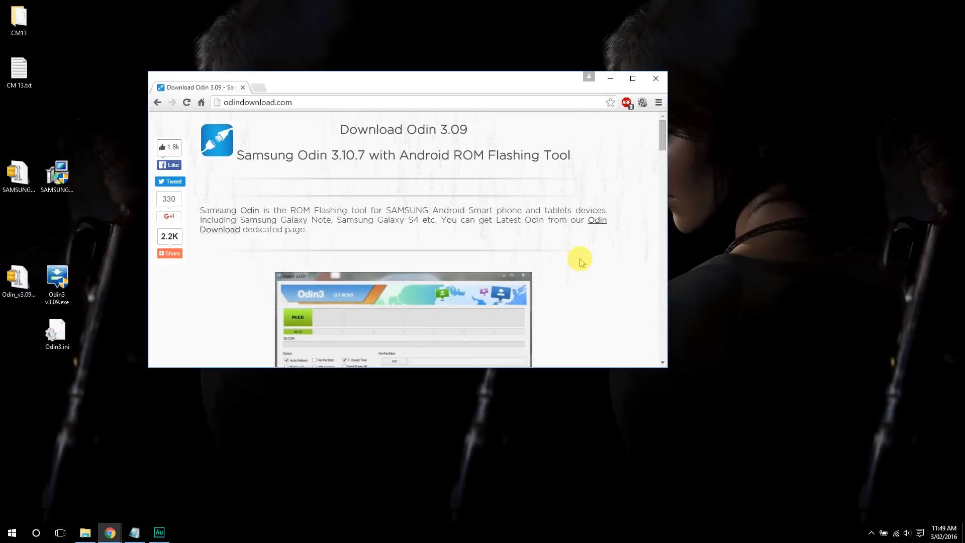
scroll(down, 3)
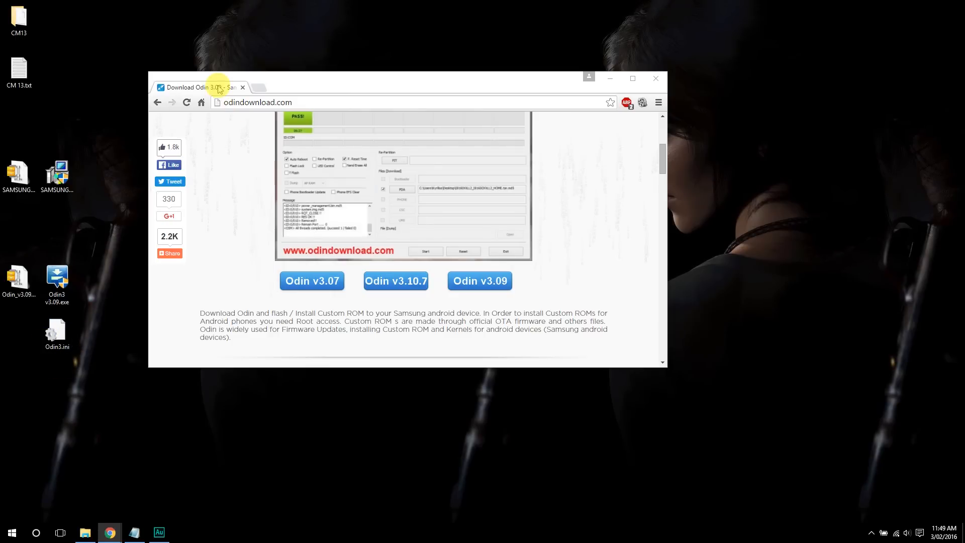
click(654, 78)
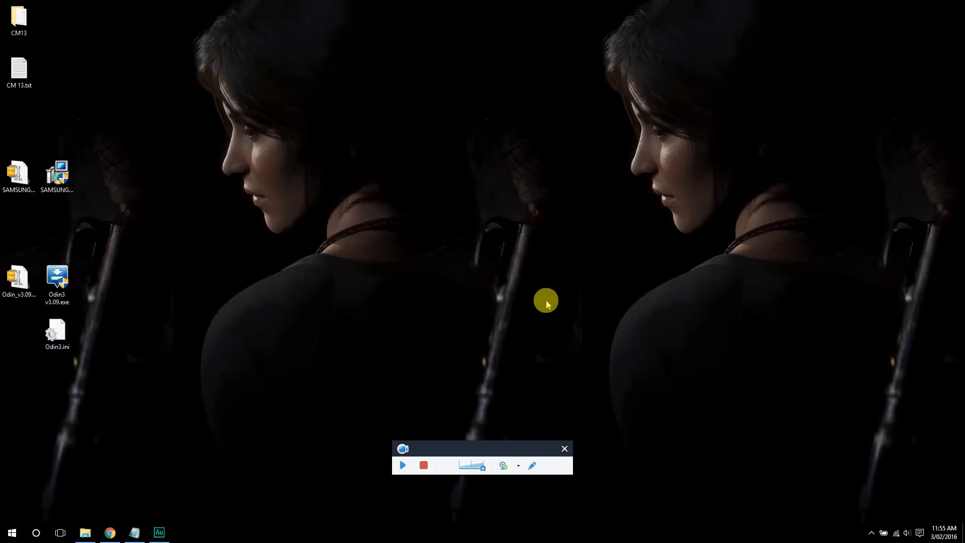
- Power the tablet off, boot into download mode and continue past the custom OS warning with Volume Down
click(402, 464)
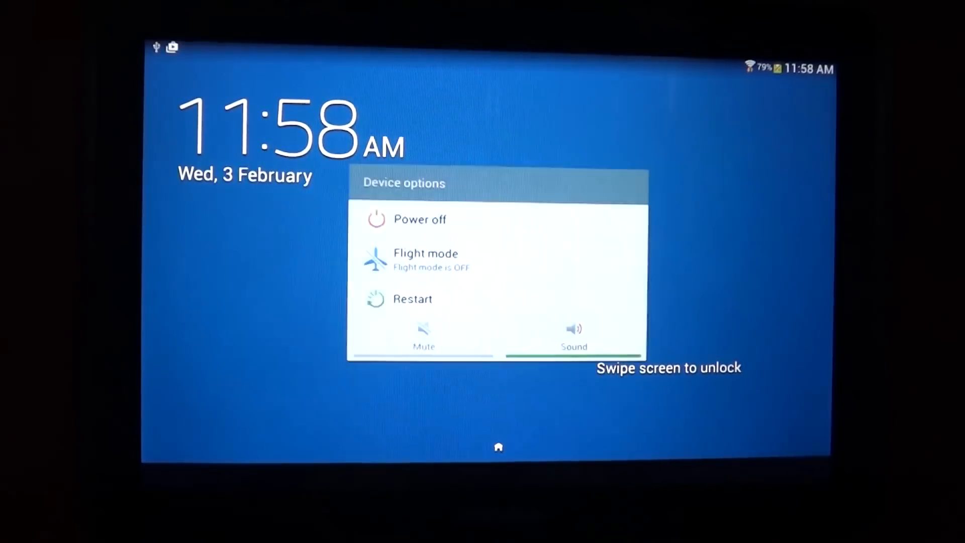
click(421, 219)
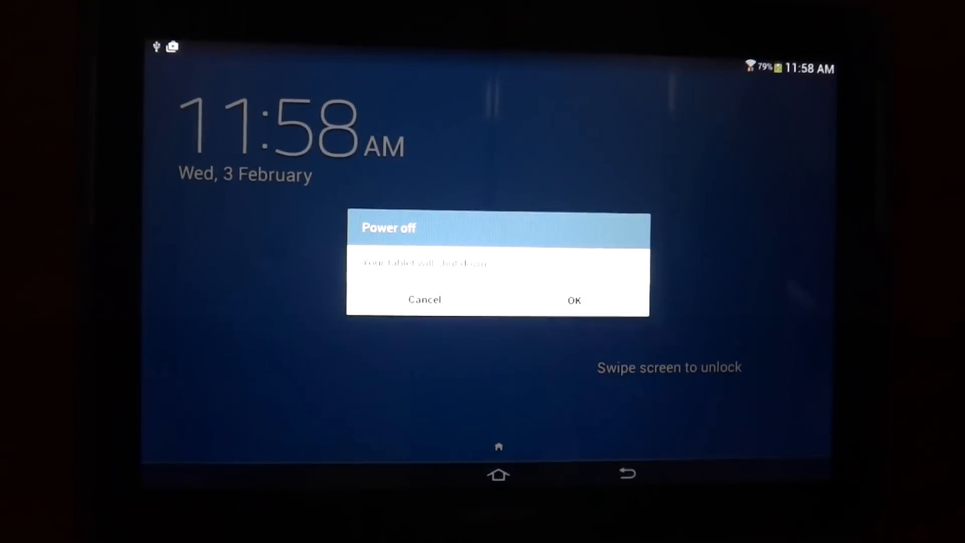
click(573, 300)
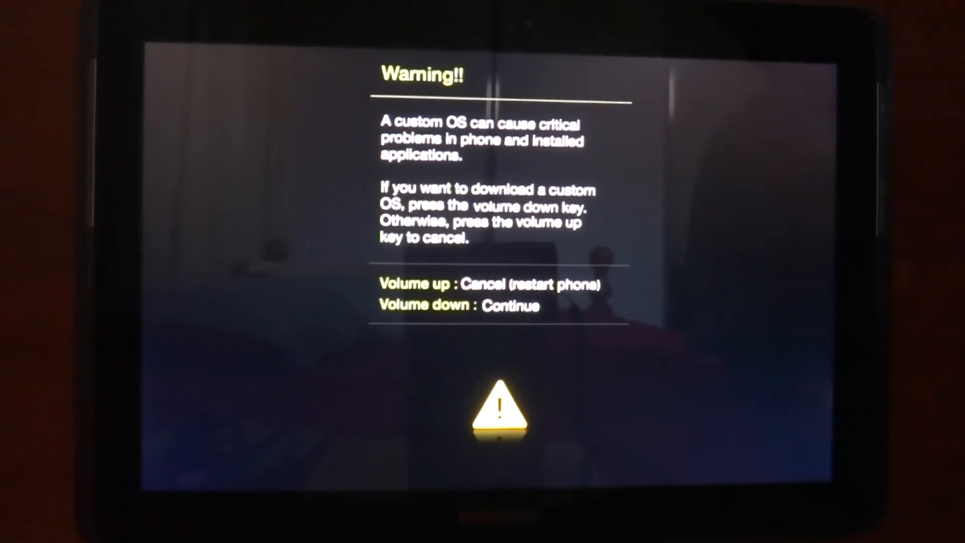
key(volumedown)
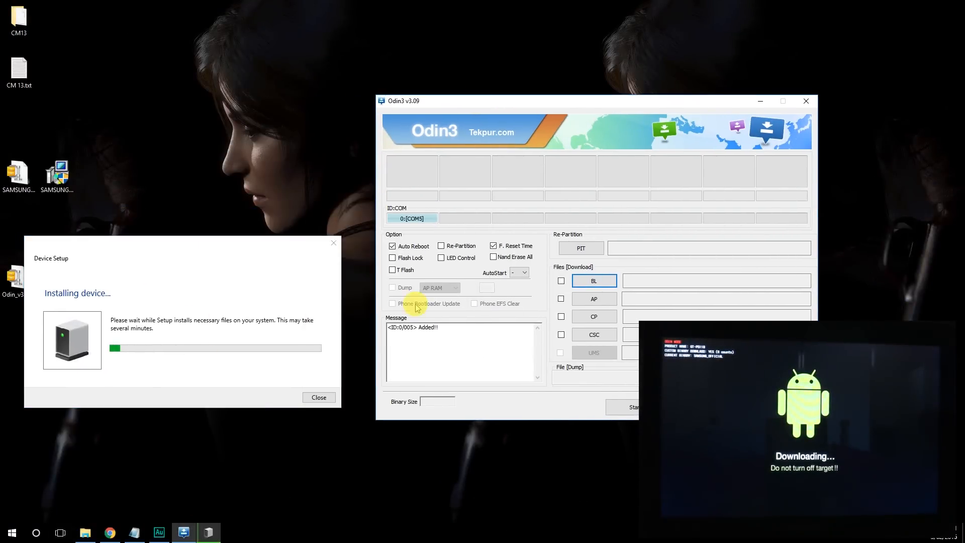
mouse_move(123, 274)
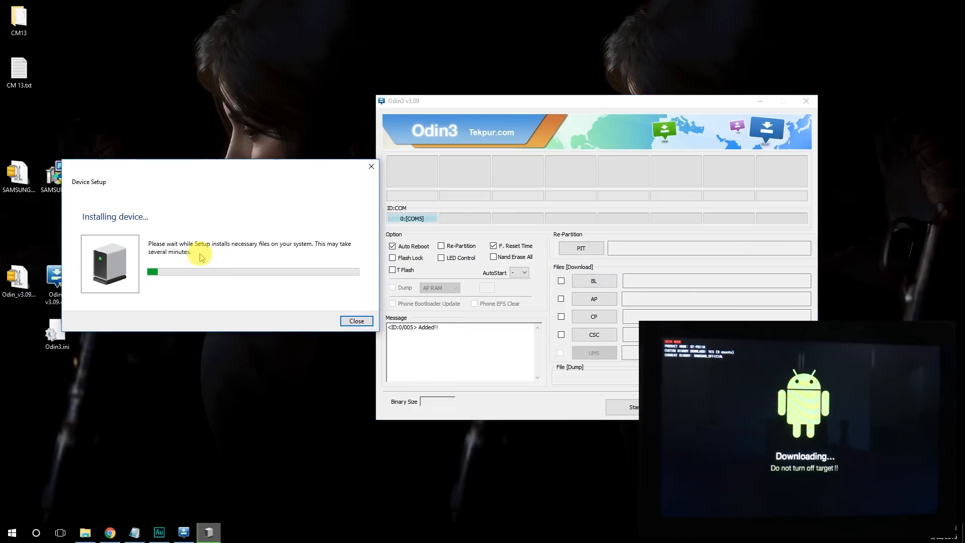
mouse_move(296, 341)
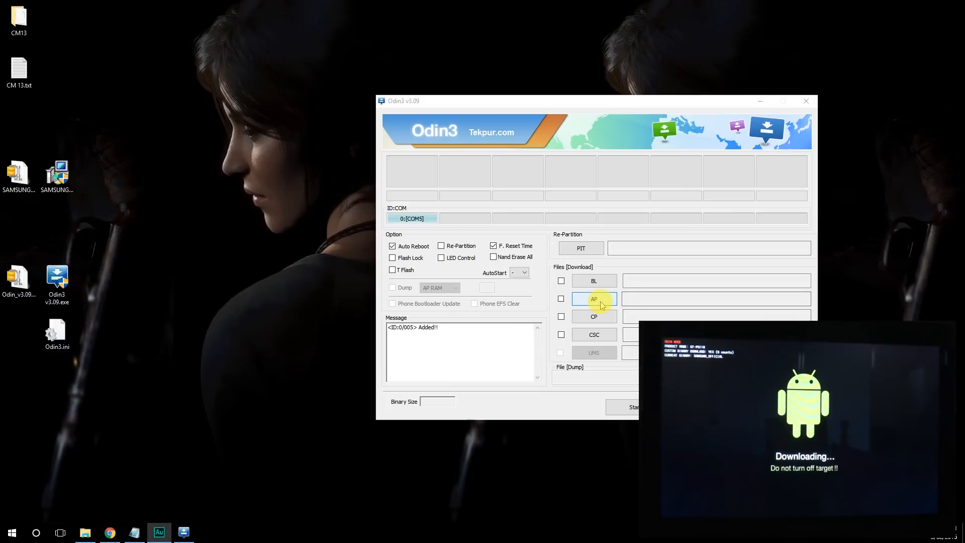
- Load GT-P5110_CWM_6.0.5.1.tar.md5 from Desktop\CM13 into Odin3's AP slot
click(593, 298)
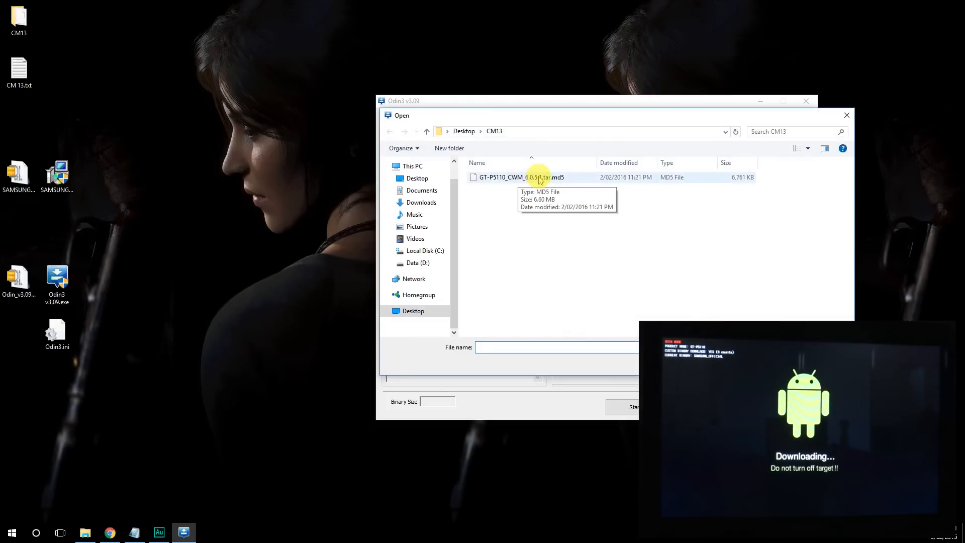
click(520, 177)
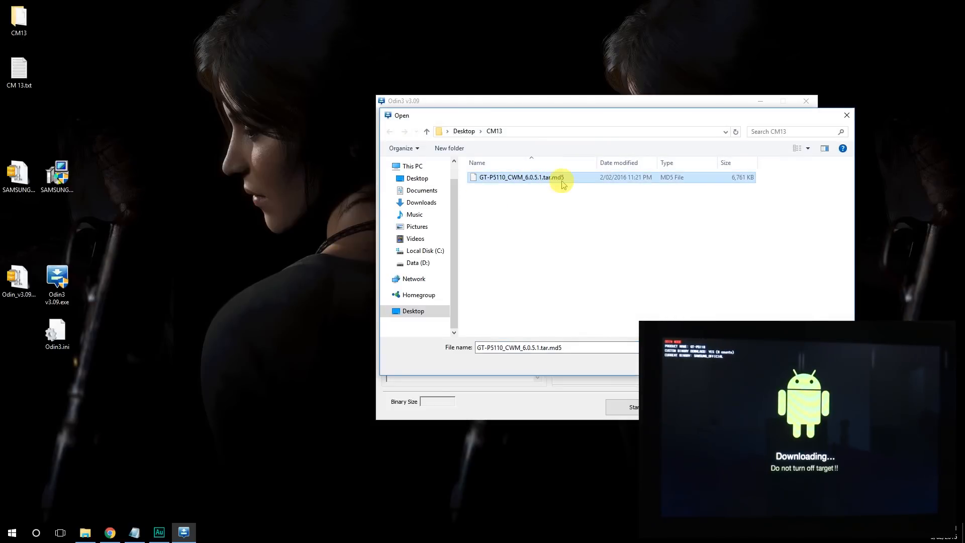
double_click(520, 177)
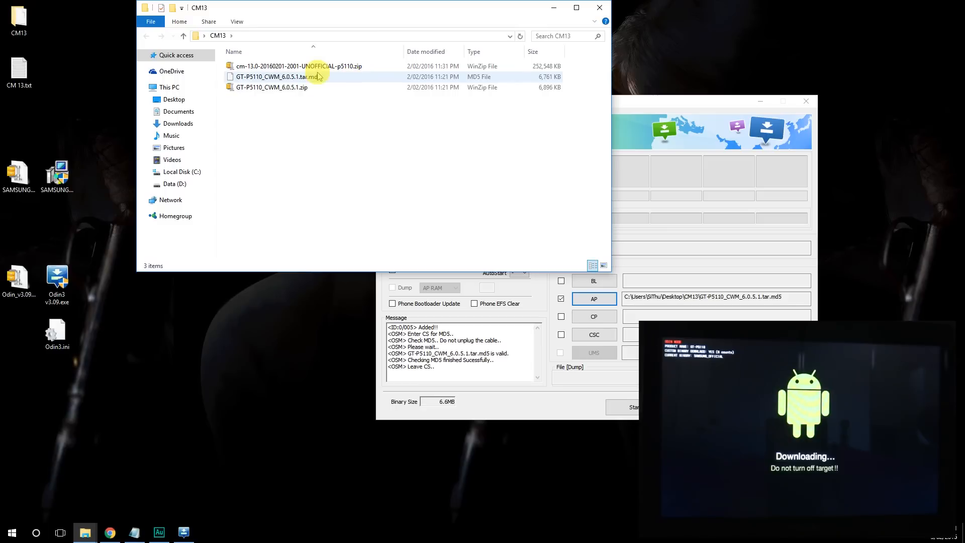
click(278, 77)
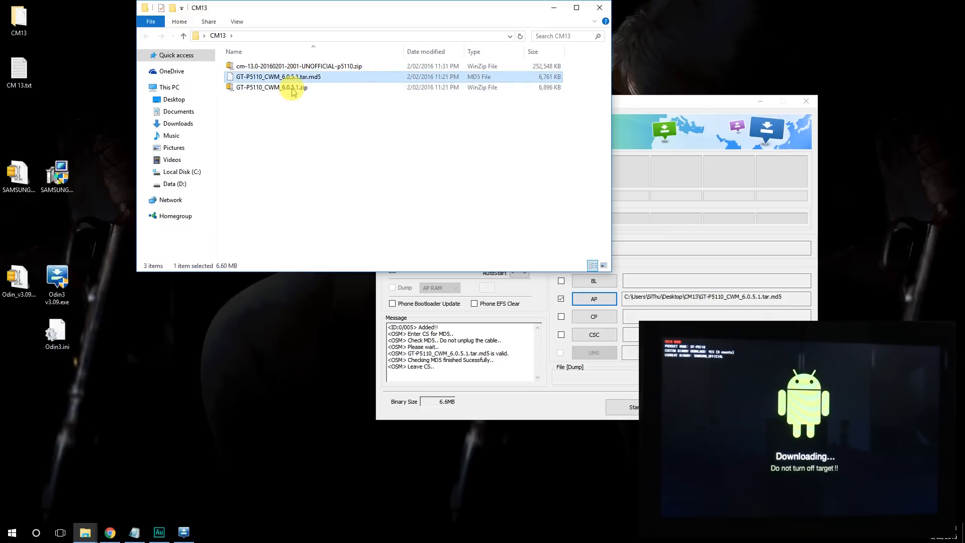
click(273, 86)
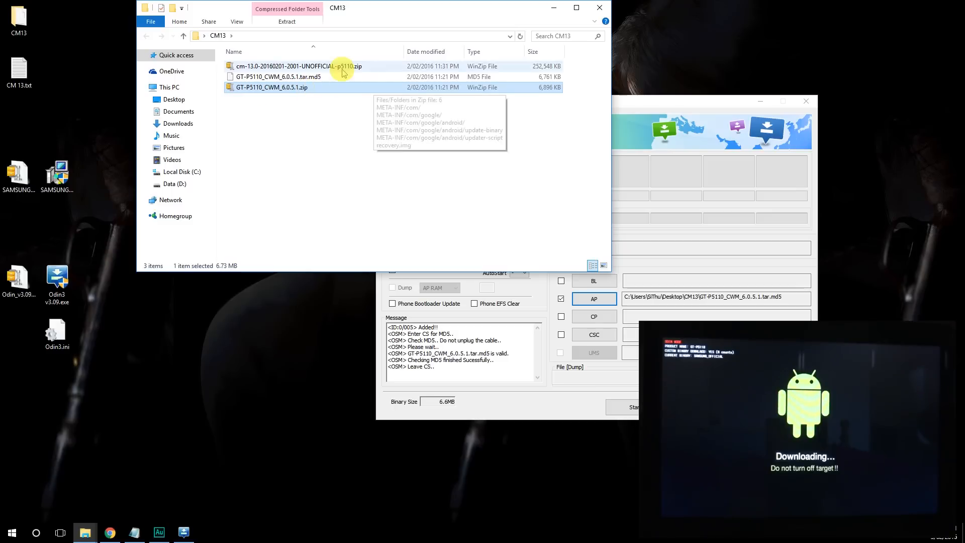
click(298, 67)
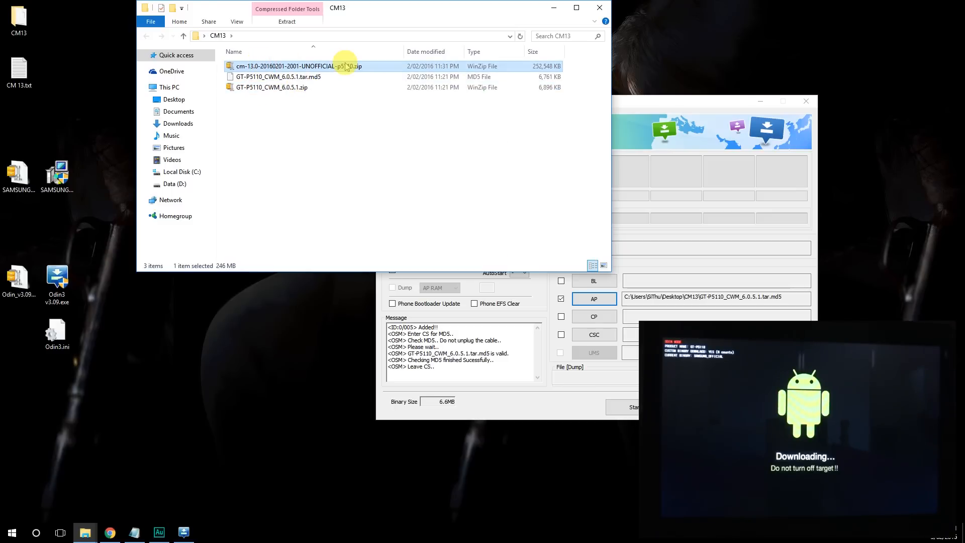
mouse_move(296, 66)
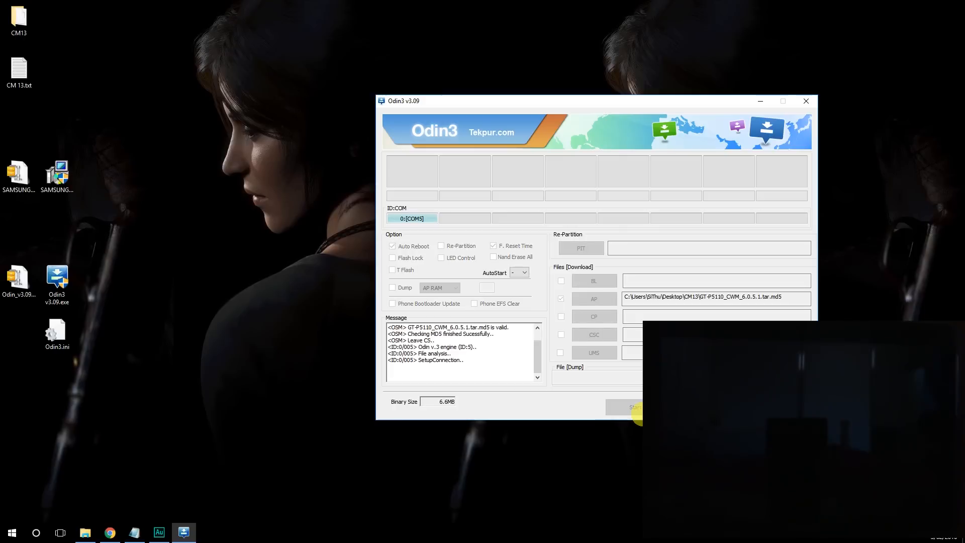
- Start the Odin3 flash of the CWM recovery and wait for the PASS result
click(635, 407)
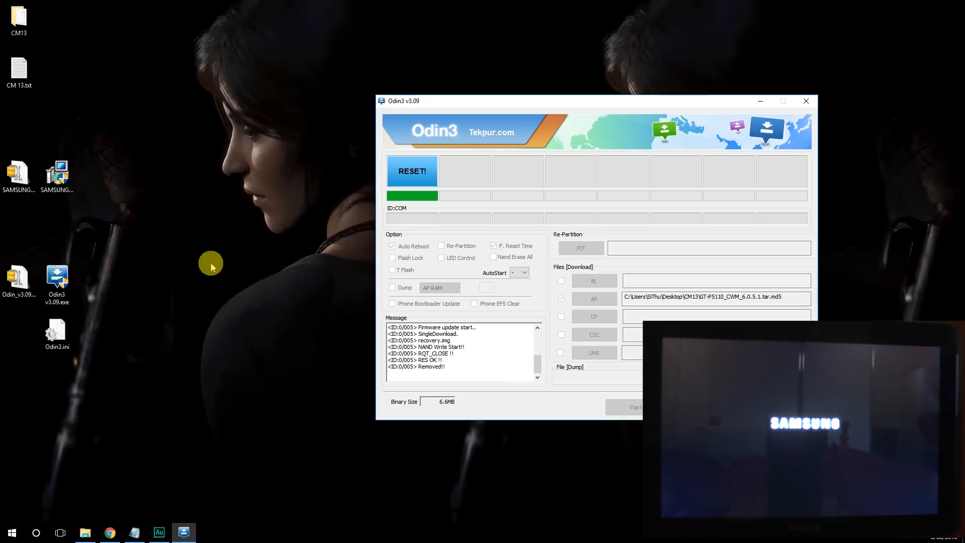
mouse_move(211, 268)
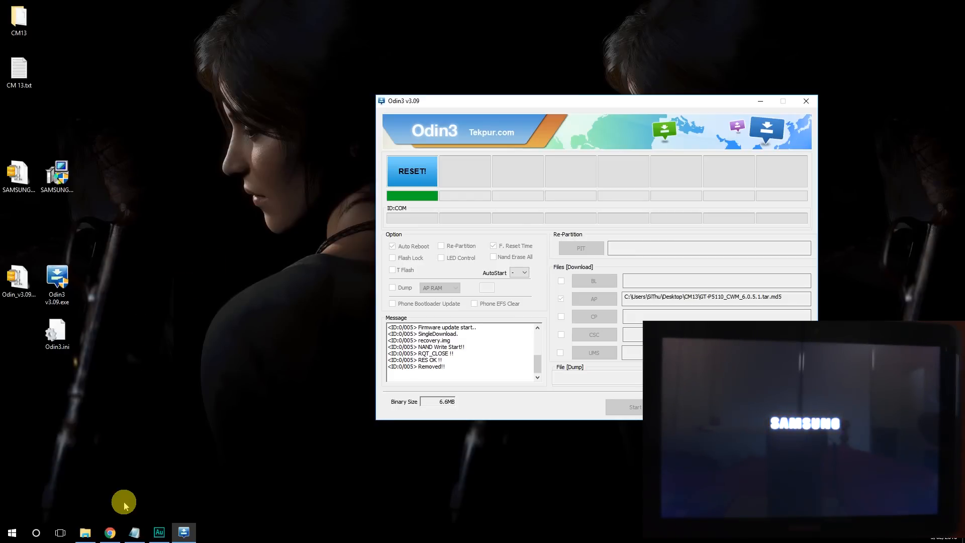
mouse_move(119, 515)
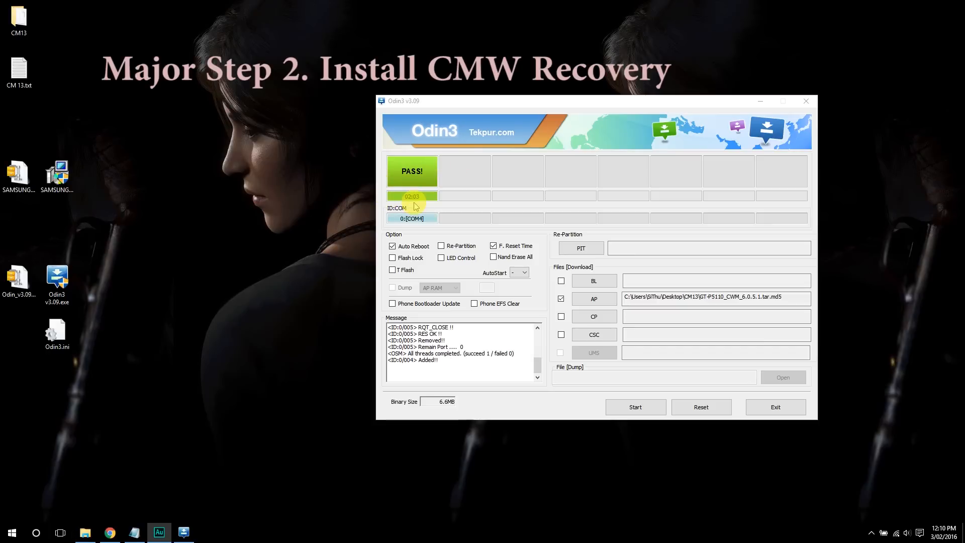
- Bring the CM13 folder forward and copy GT-P5110_CWM_6.0.5.1.zip for pasting to the tablet
click(19, 15)
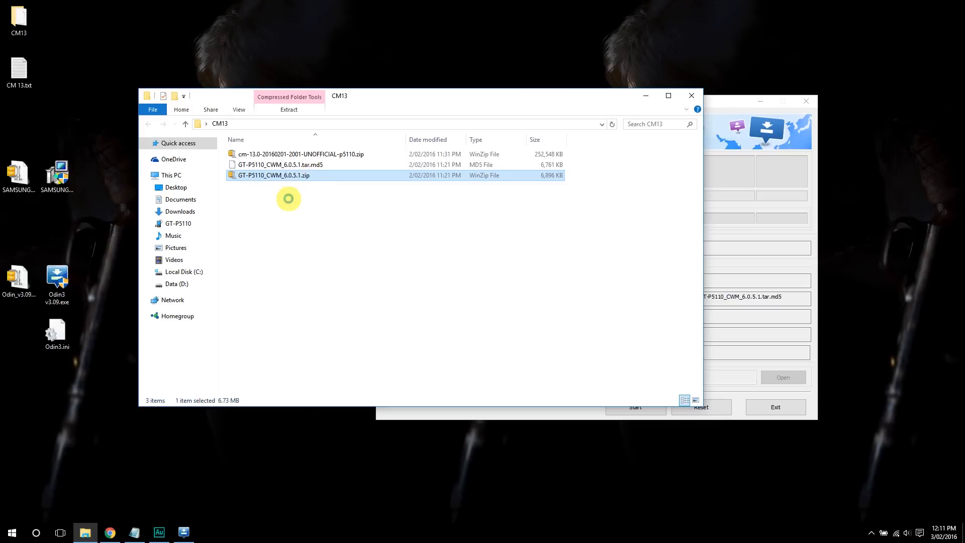
right_click(274, 175)
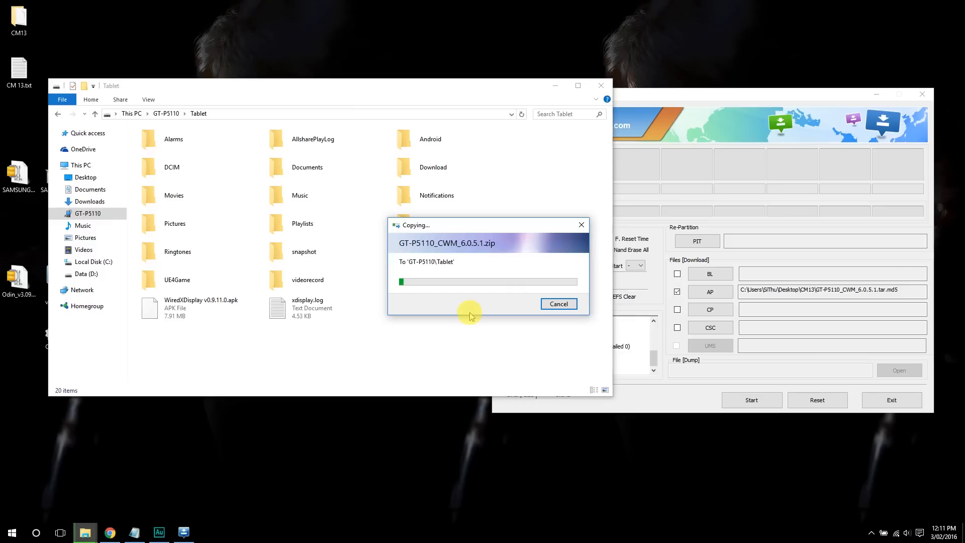
mouse_move(489, 232)
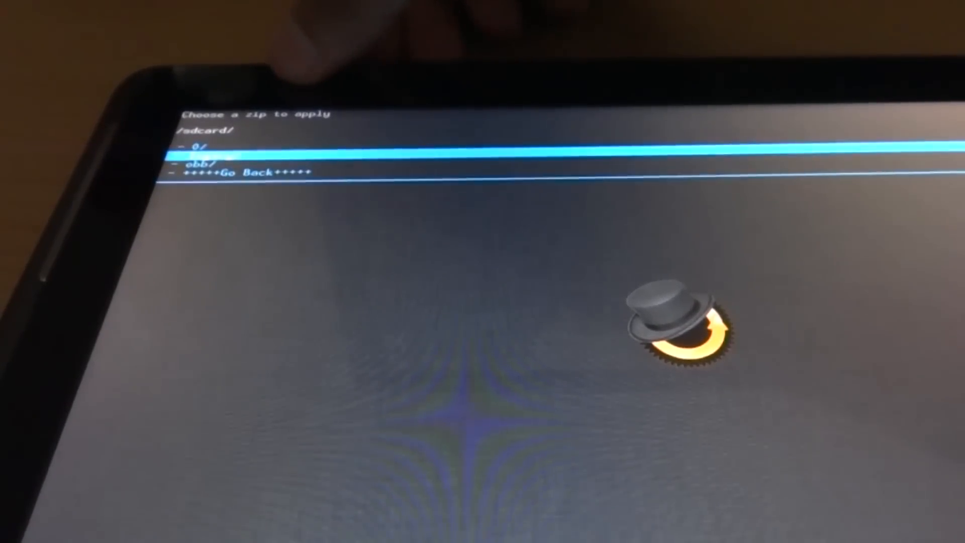
- Select GT-P5110_CWM_6.0.5.1.zip in the 0/ storage folder and confirm Yes - Install
click(197, 147)
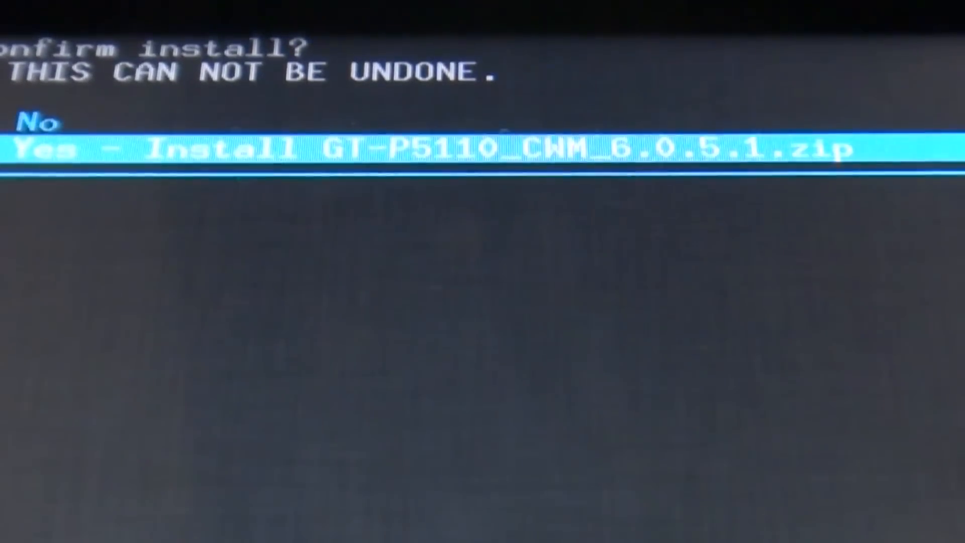
click(431, 147)
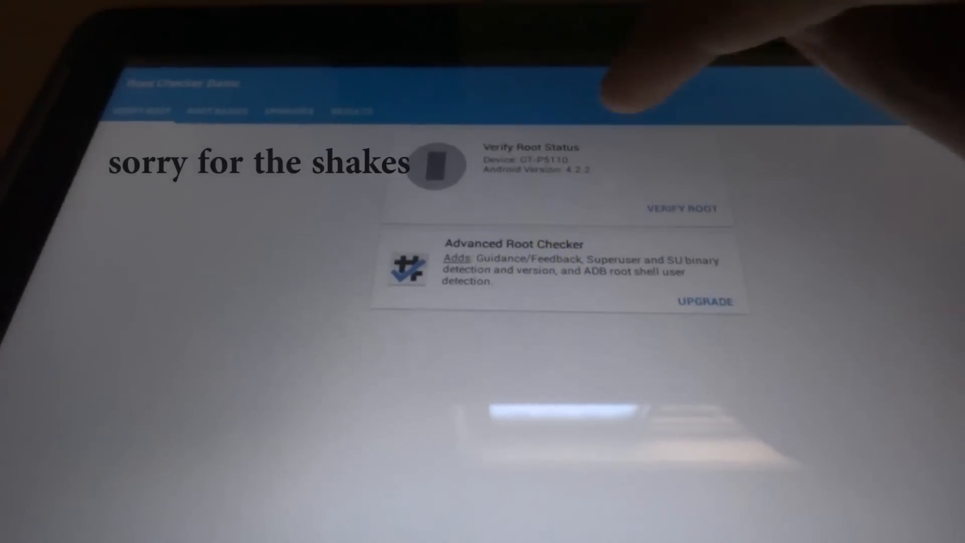
- Run VERIFY ROOT in Root Checker to test the tablet's root access
click(682, 208)
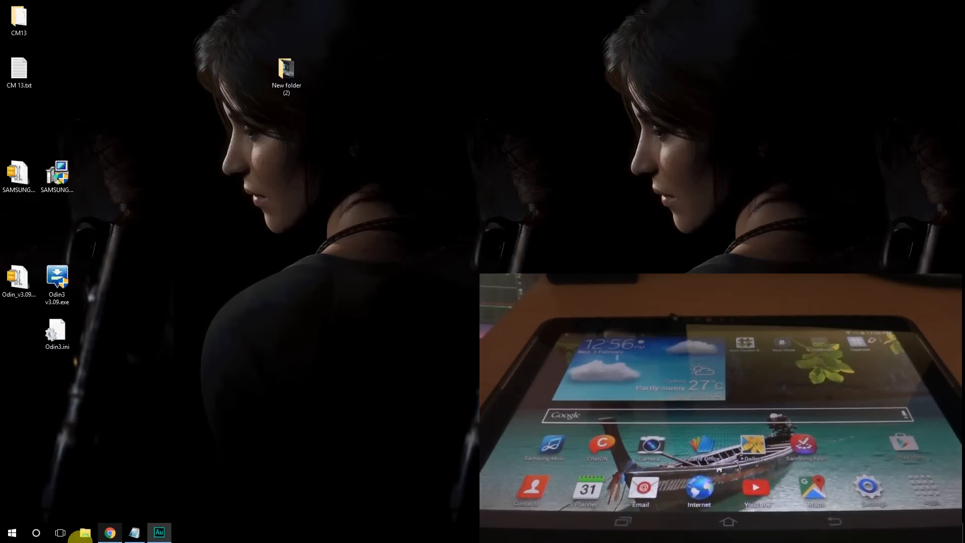
- Launch File Explorer and select the GT-P5110 tablet under This PC
click(84, 533)
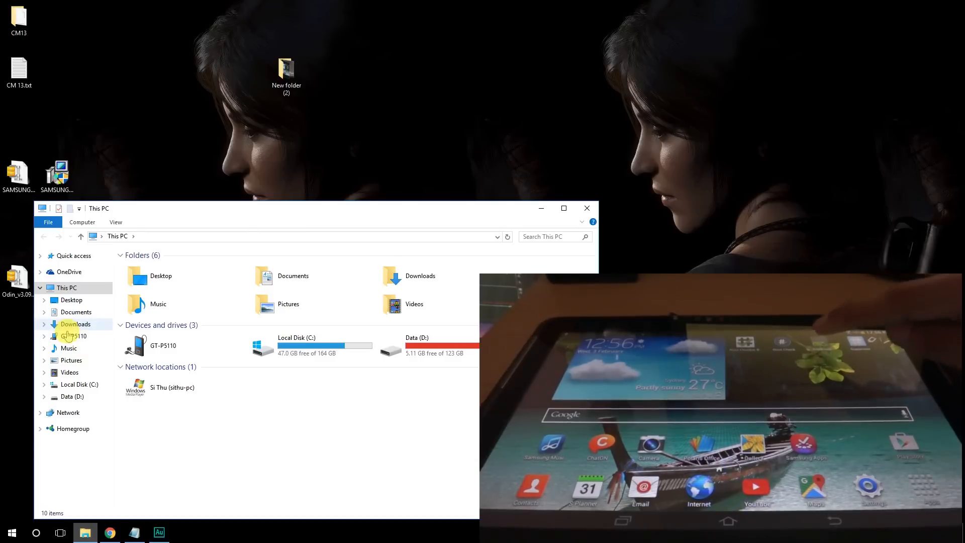
click(73, 335)
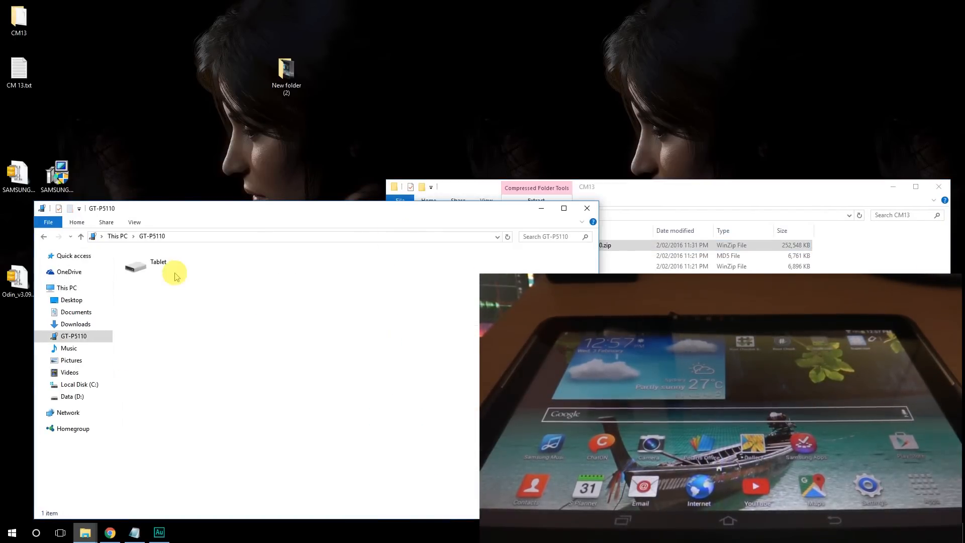
- Open the Tablet drive under GT-P5110 to show its internal storage
double_click(158, 267)
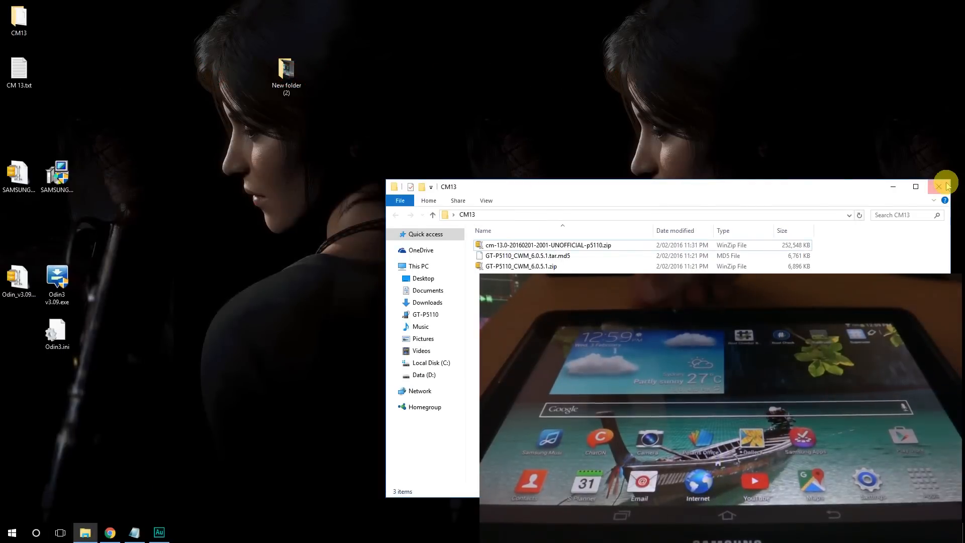
- Dismiss the CM13 folder window and confirm powering the tablet off
click(947, 186)
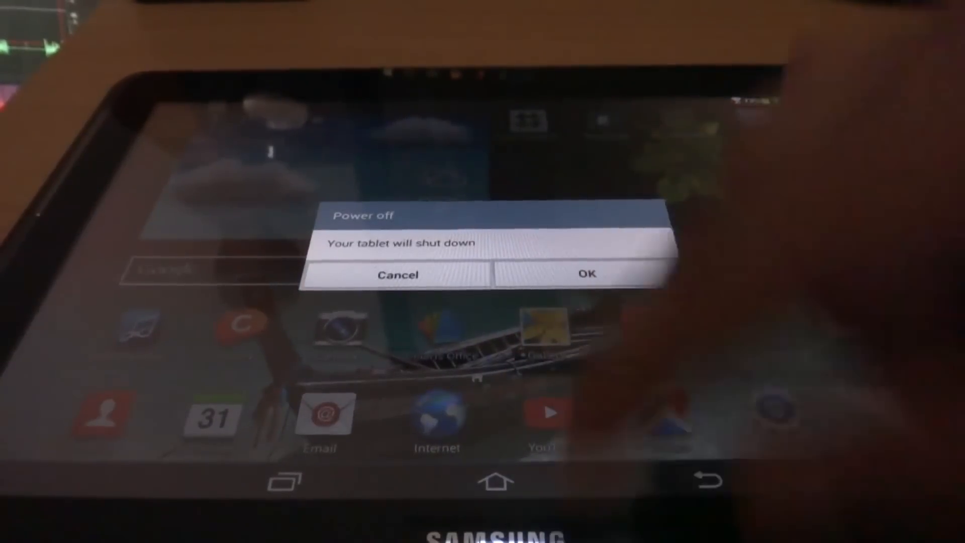
click(586, 274)
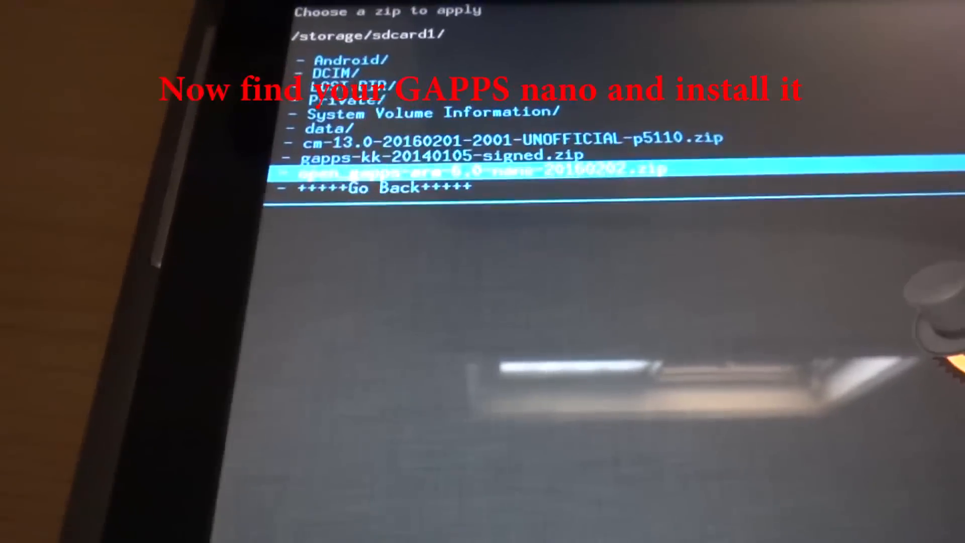
- Select the open_gapps nano zip on /storage/sdcard1 and confirm the install
click(474, 169)
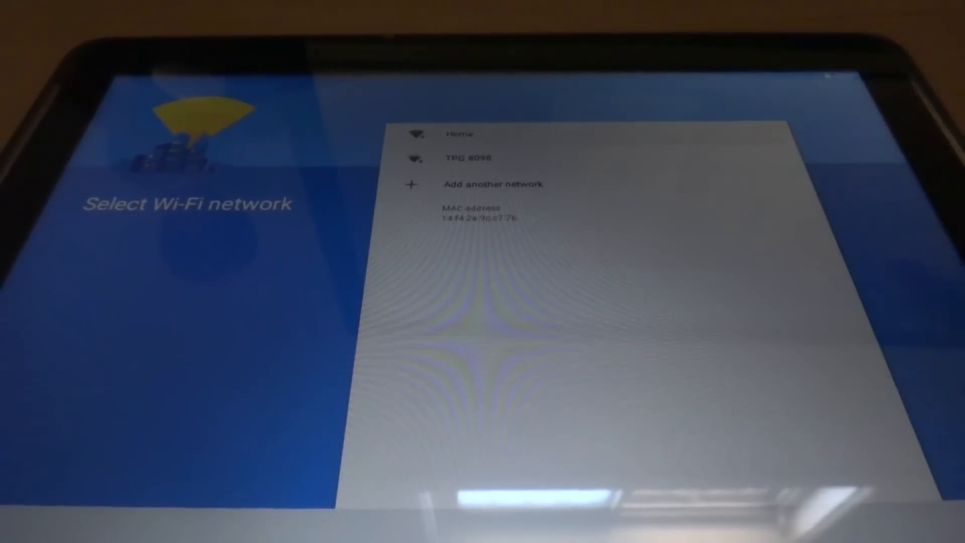
- Skip the Wi-Fi network selection and continue past the Cyanogen features page
click(459, 134)
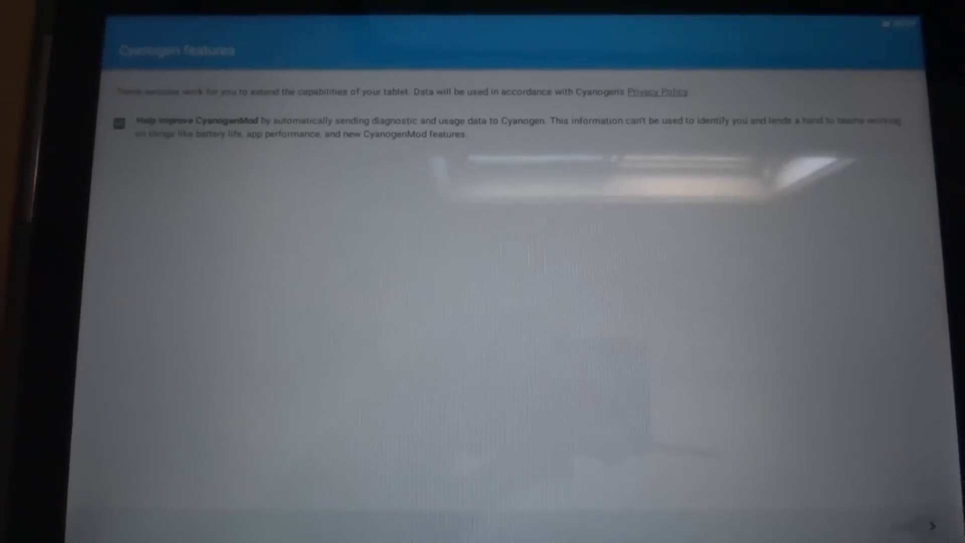
click(934, 524)
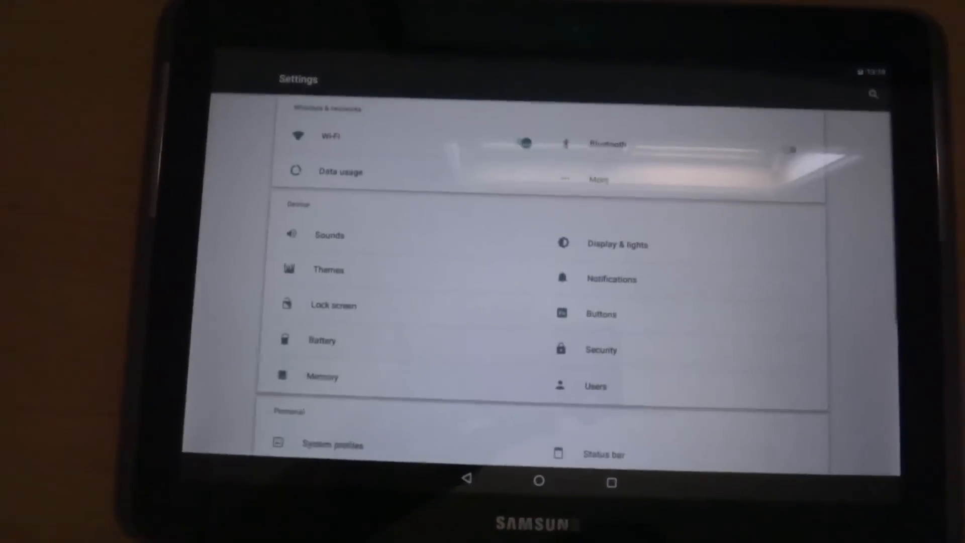
- Show About tablet details for Android 6.0.1 / CyanogenMod 13.0 and reveal the version easter egg
scroll(down, 3)
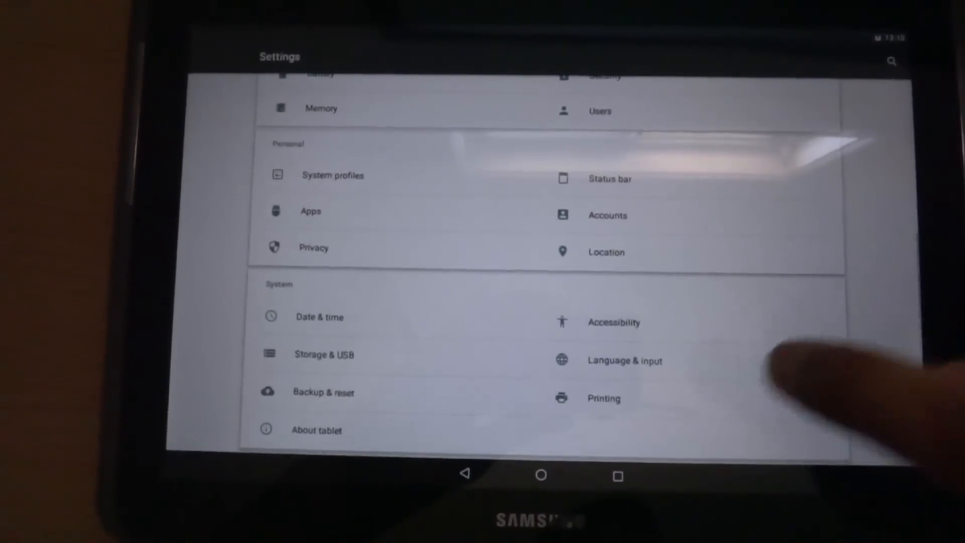
click(317, 429)
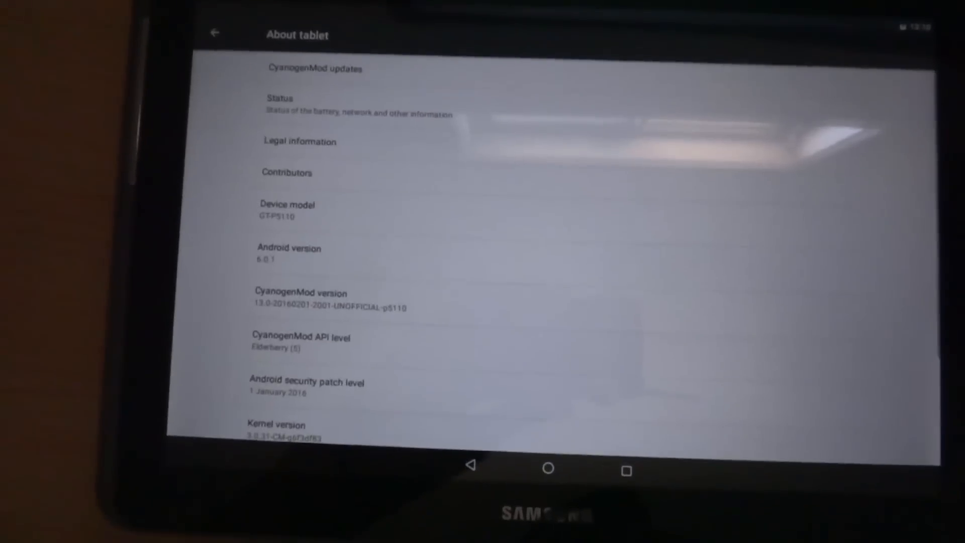
scroll(down, 3)
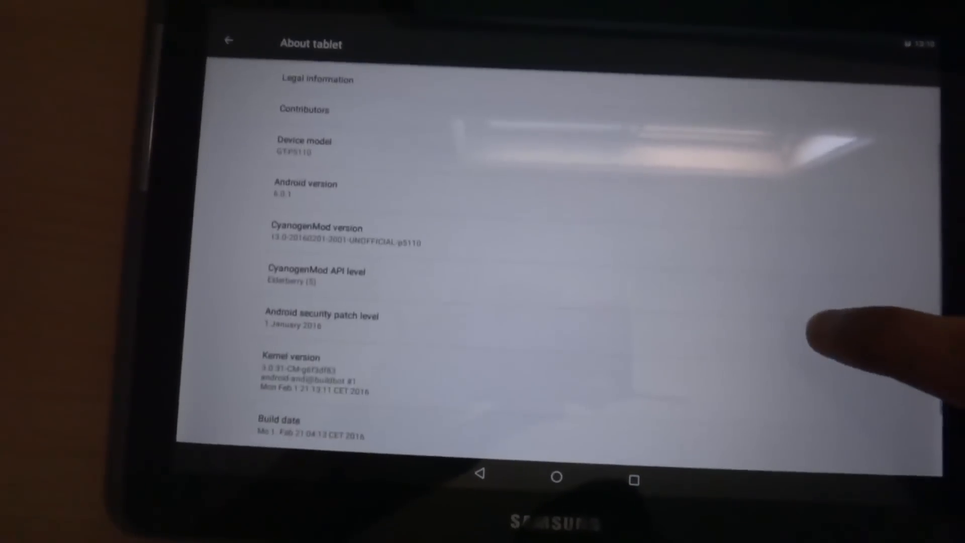
click(556, 477)
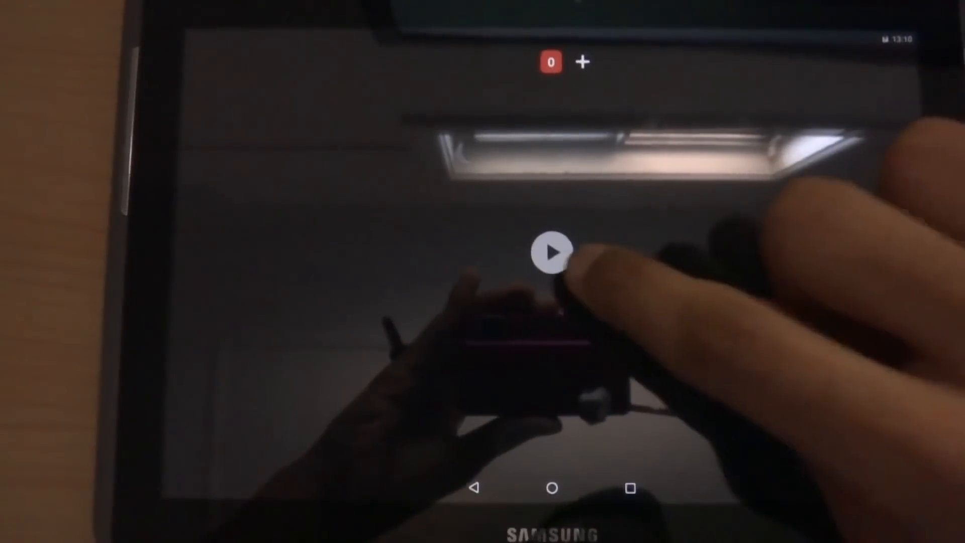
- Launch the hidden Android Marshmallow flying mini-game from the easter egg
click(550, 251)
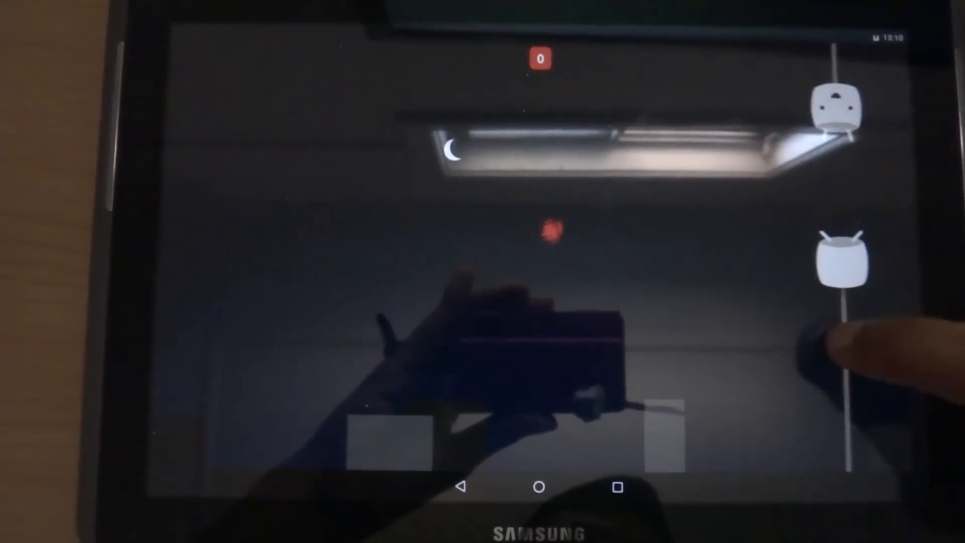